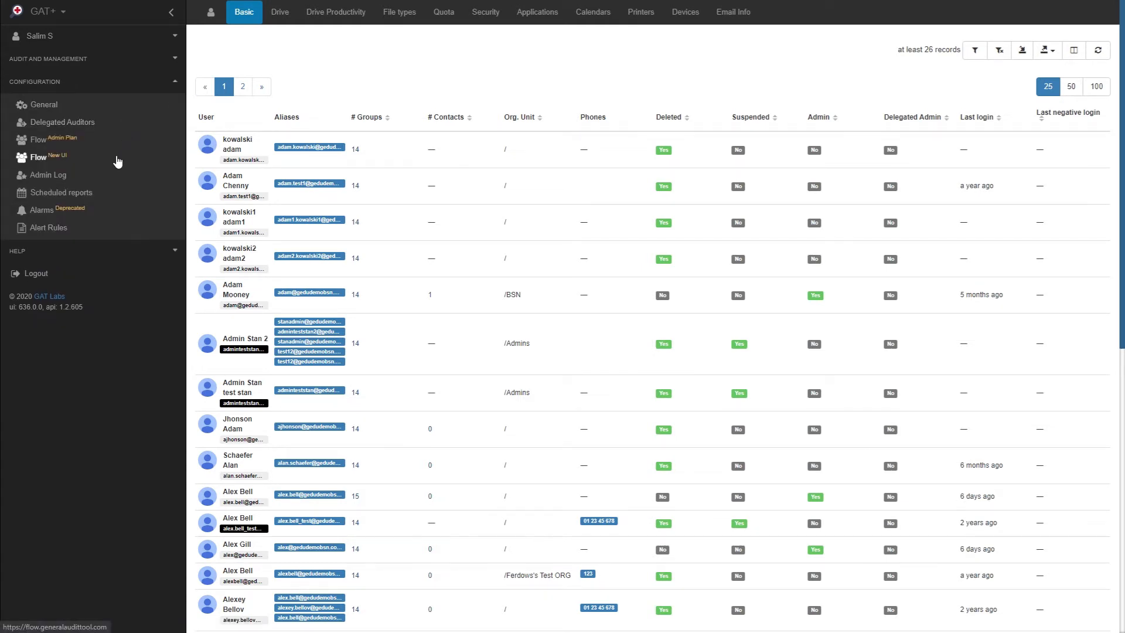
Step: Open 'Flow (New UI)' from the GAT+ Configuration sidebar
click(38, 156)
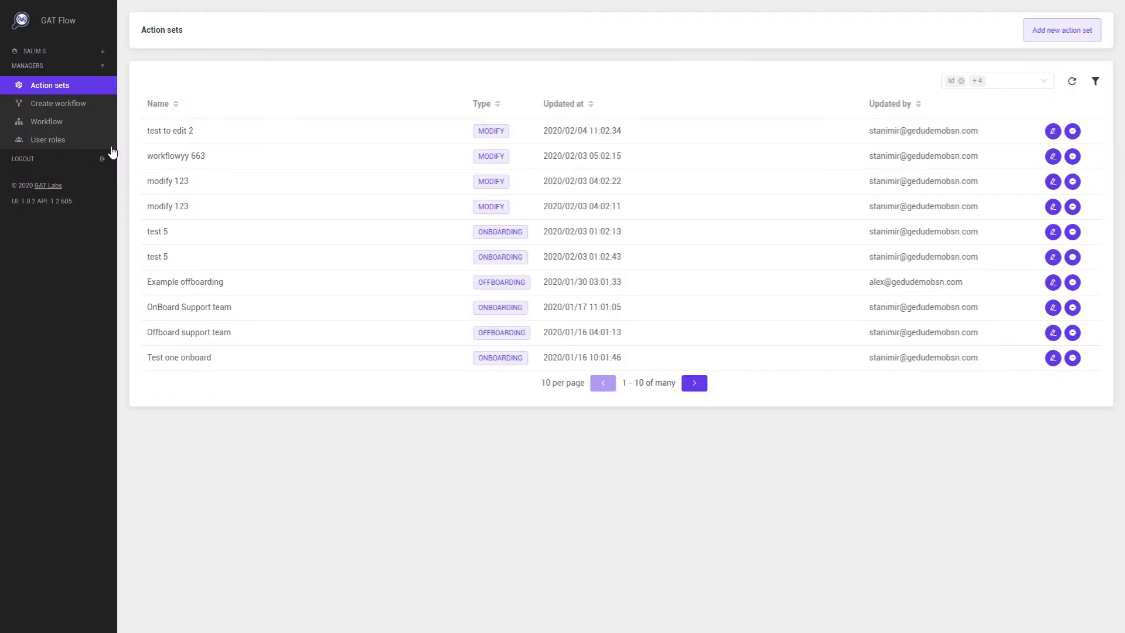
Step: Create a workflow named 'Signature Tutorial' with type Modify
click(58, 102)
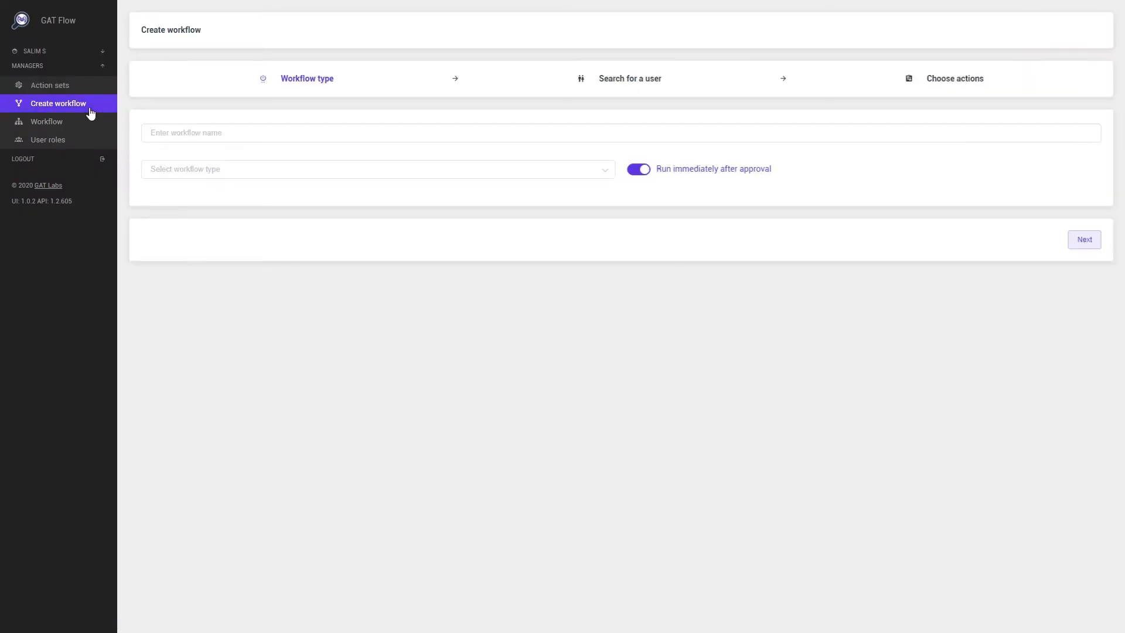
text(Si)
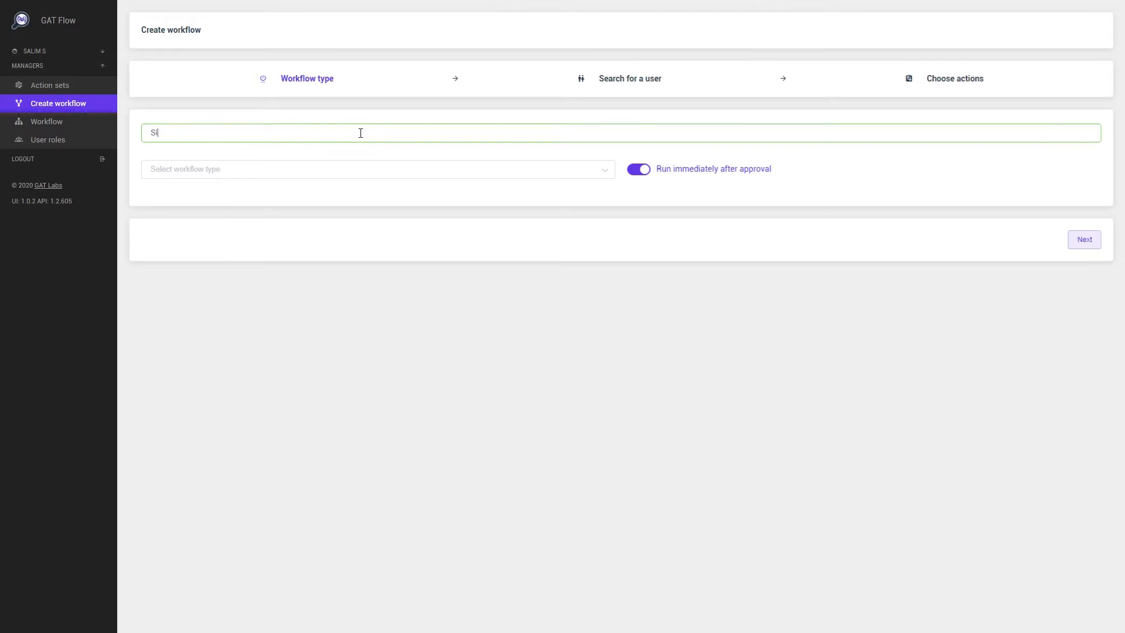
text(Signature Tutoria)
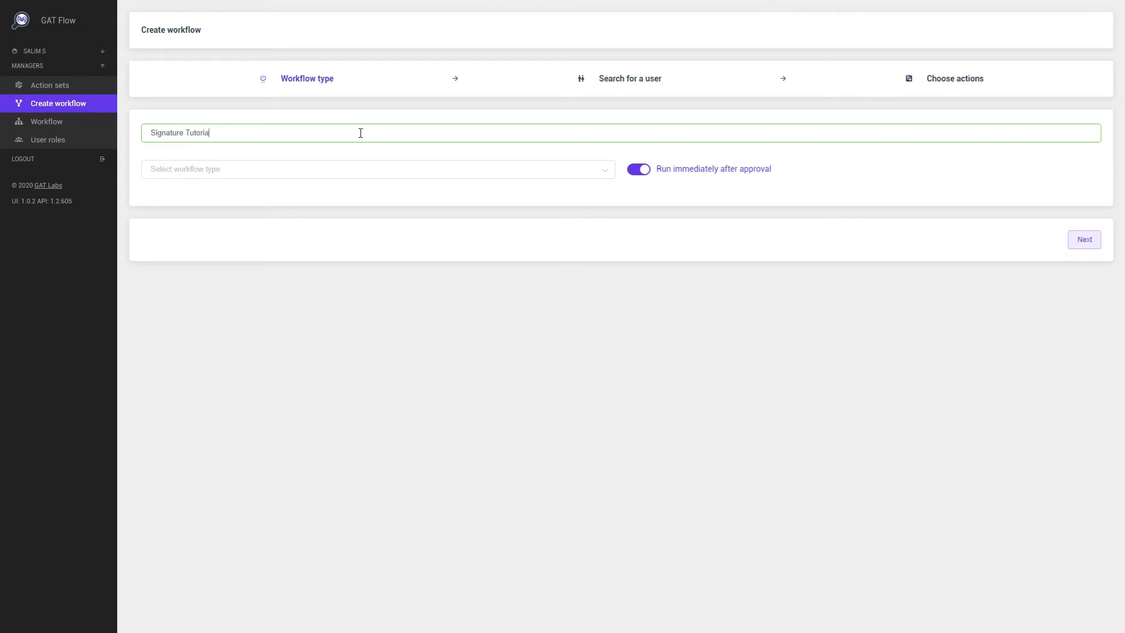
click(376, 168)
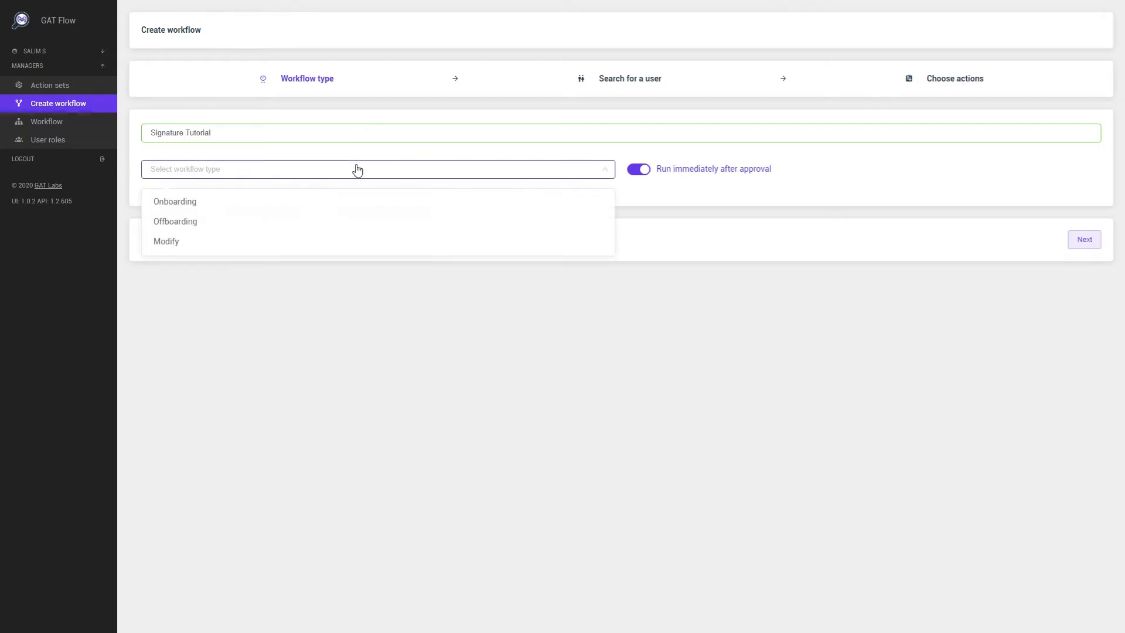
click(166, 241)
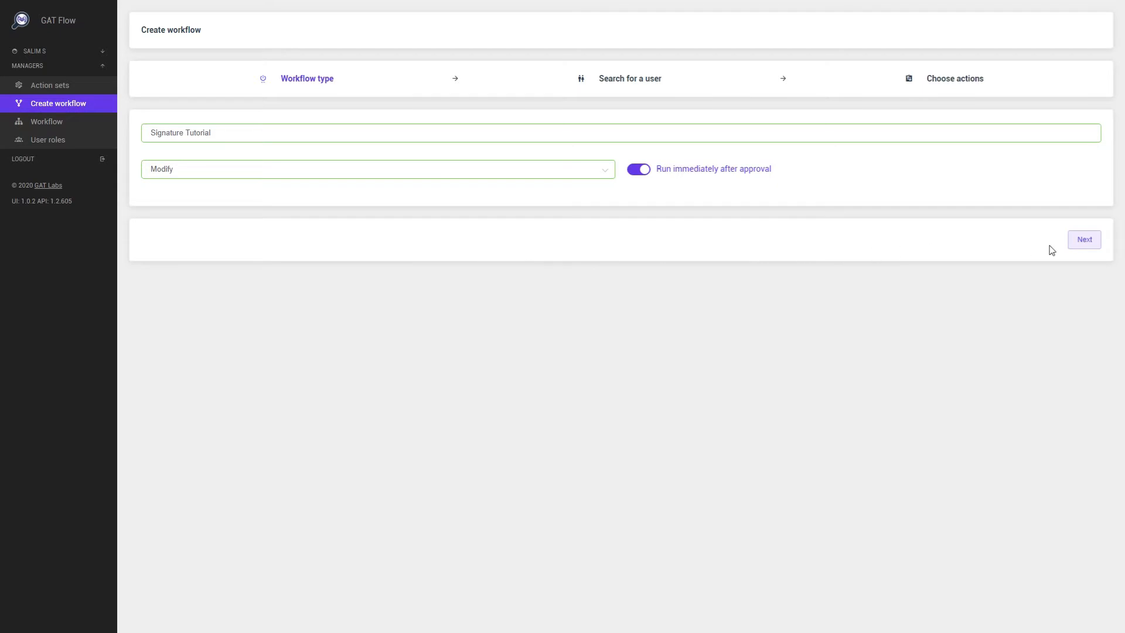
Step: Search the 'dev' group and add users john, jenny and david to the workflow
click(1084, 239)
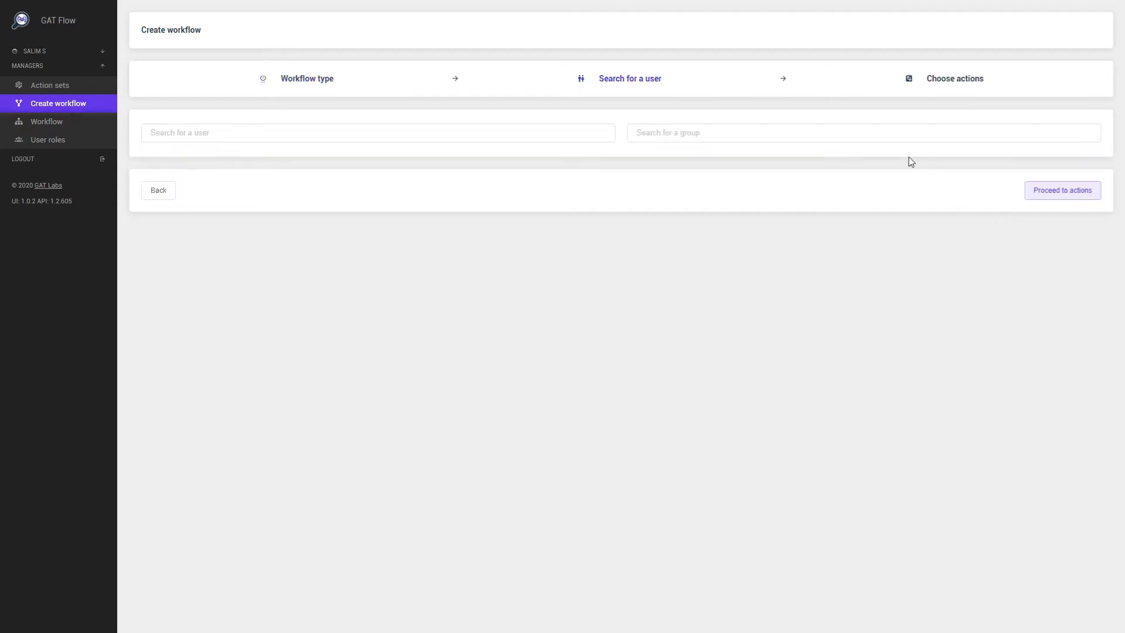
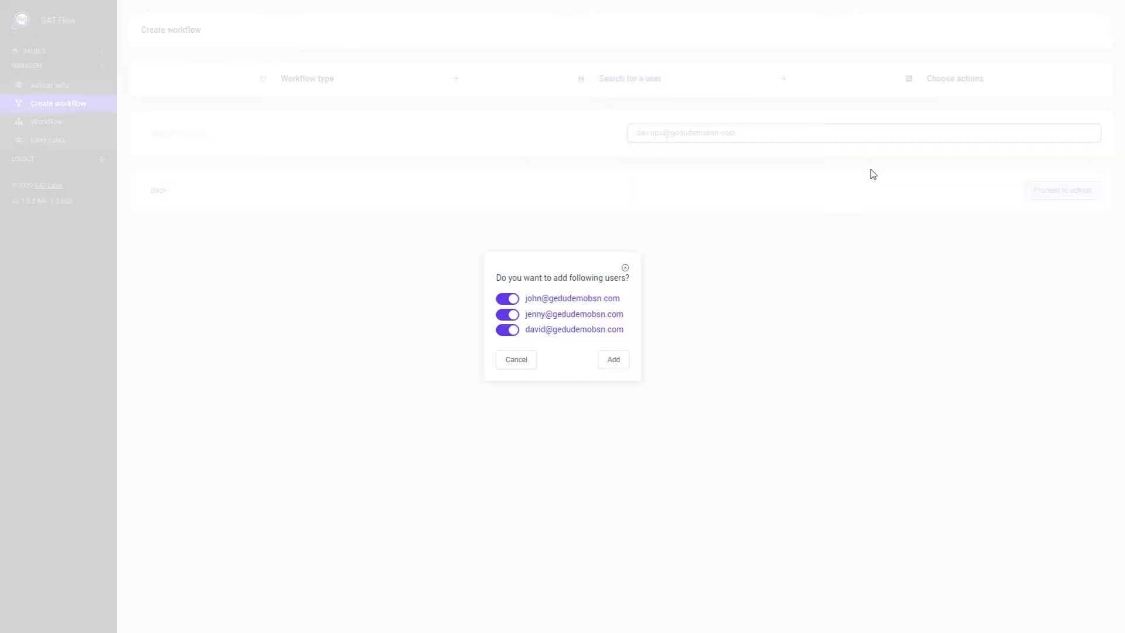
click(506, 298)
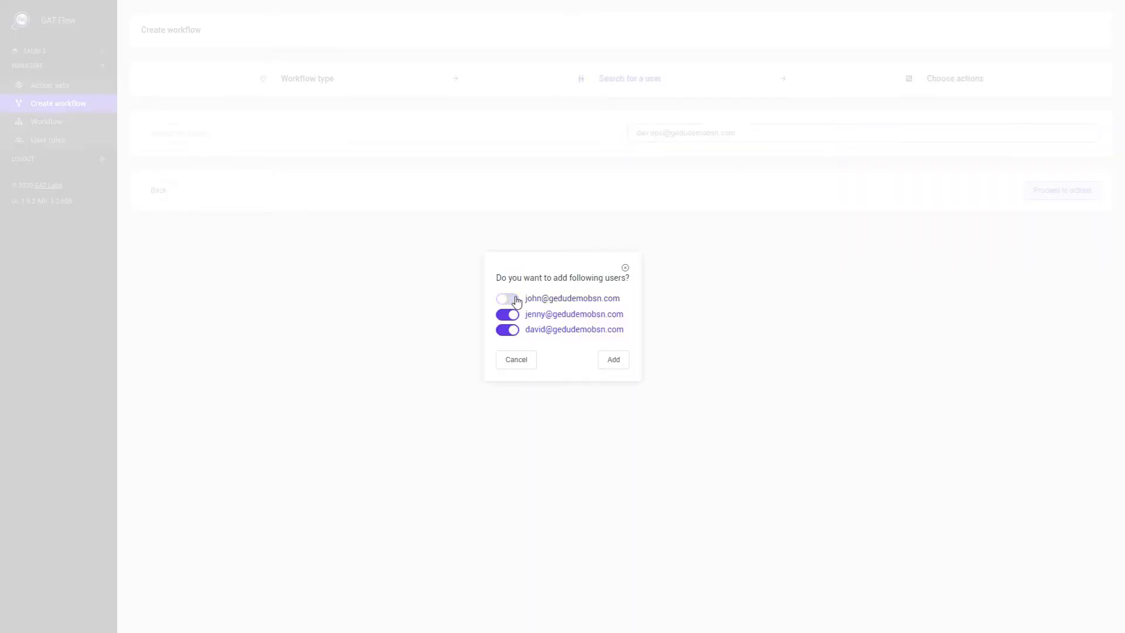
click(506, 299)
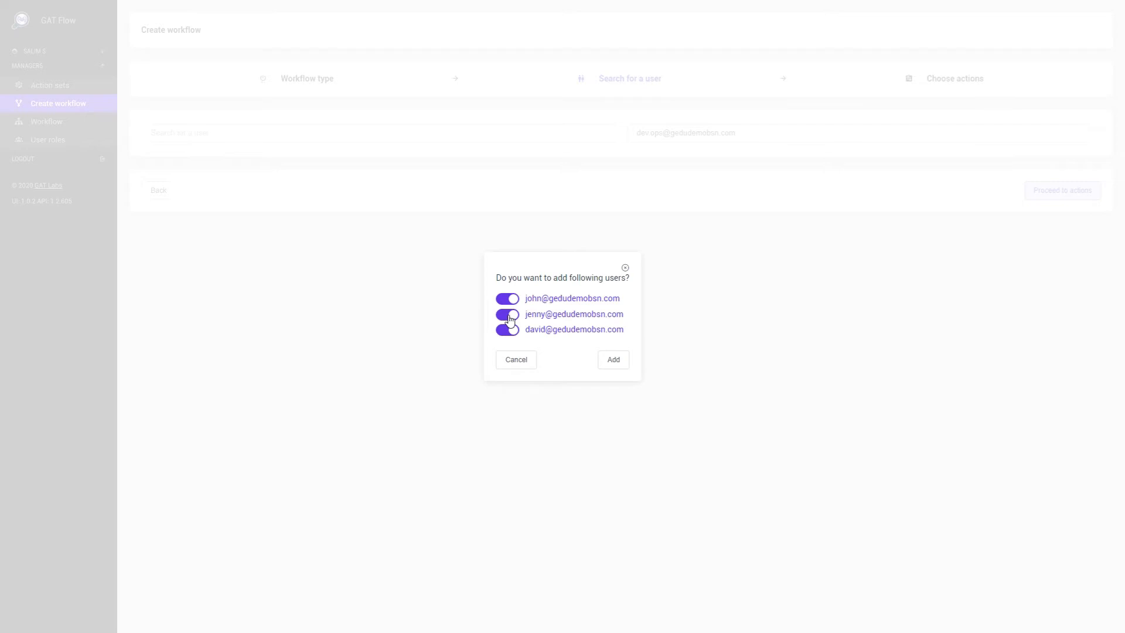
click(611, 359)
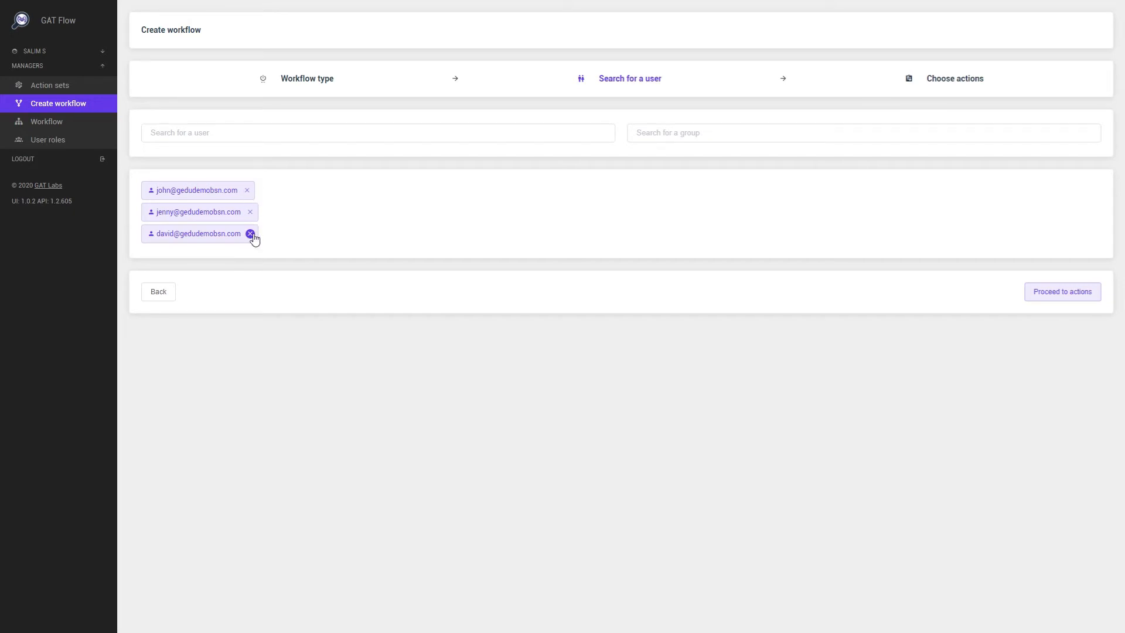
mouse_move(1062, 292)
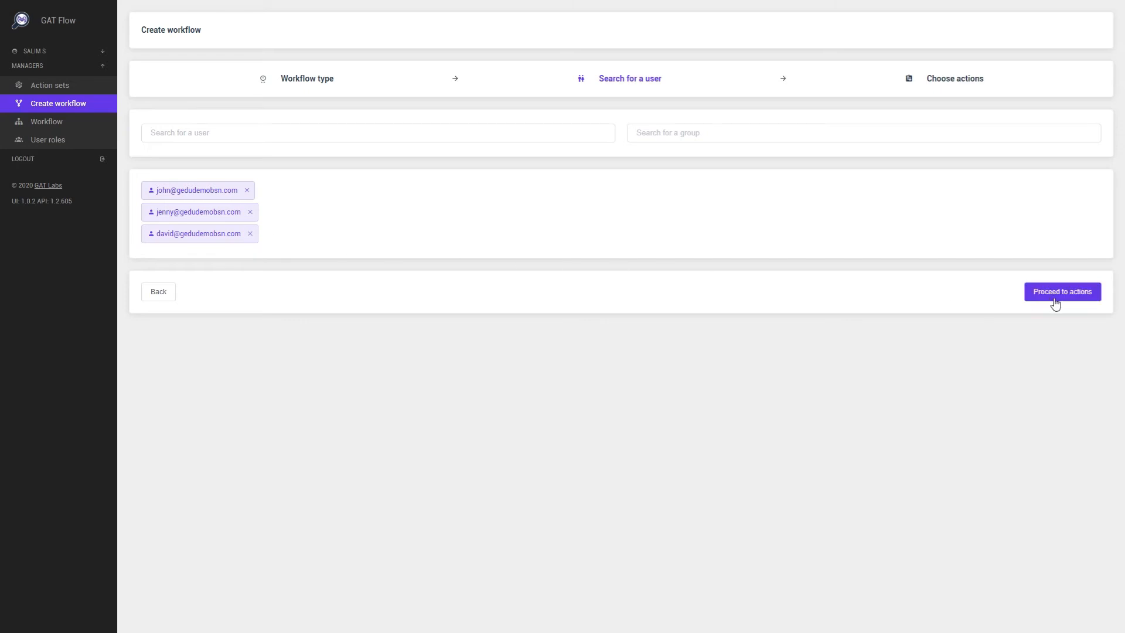
Step: Add a 'Set user signature' action and enter the signature in its HTML view
click(1062, 291)
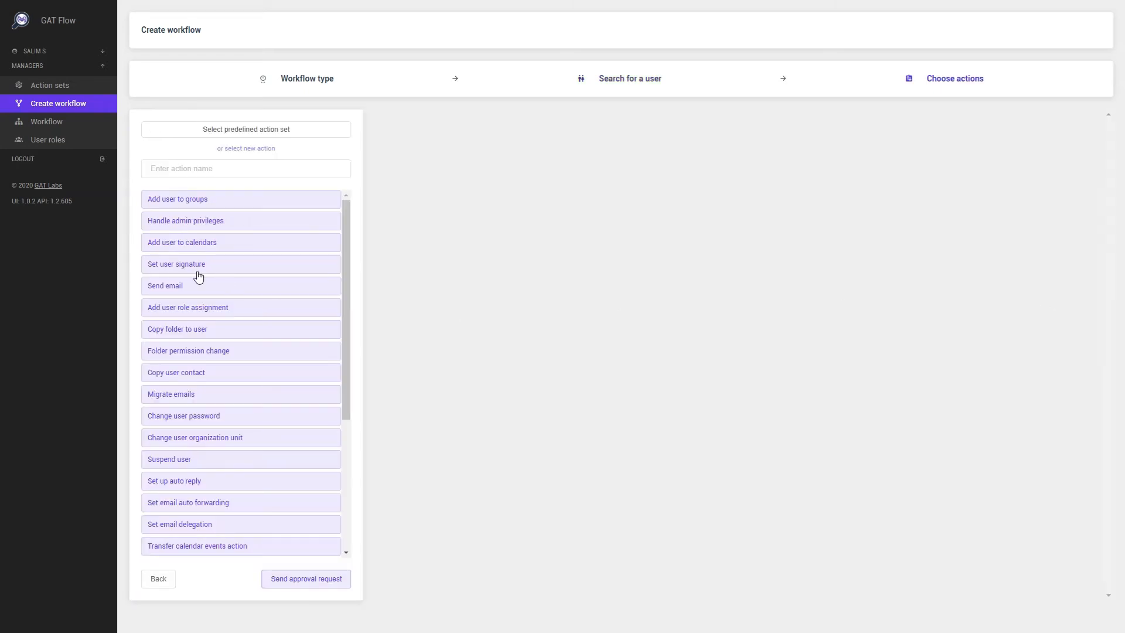
click(176, 264)
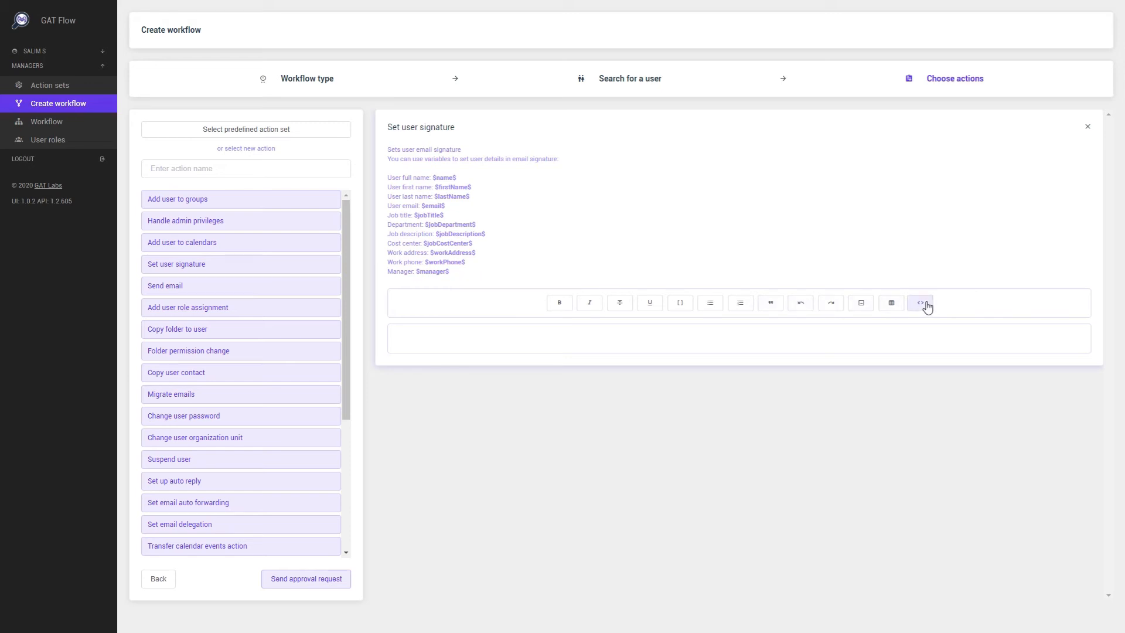
click(922, 303)
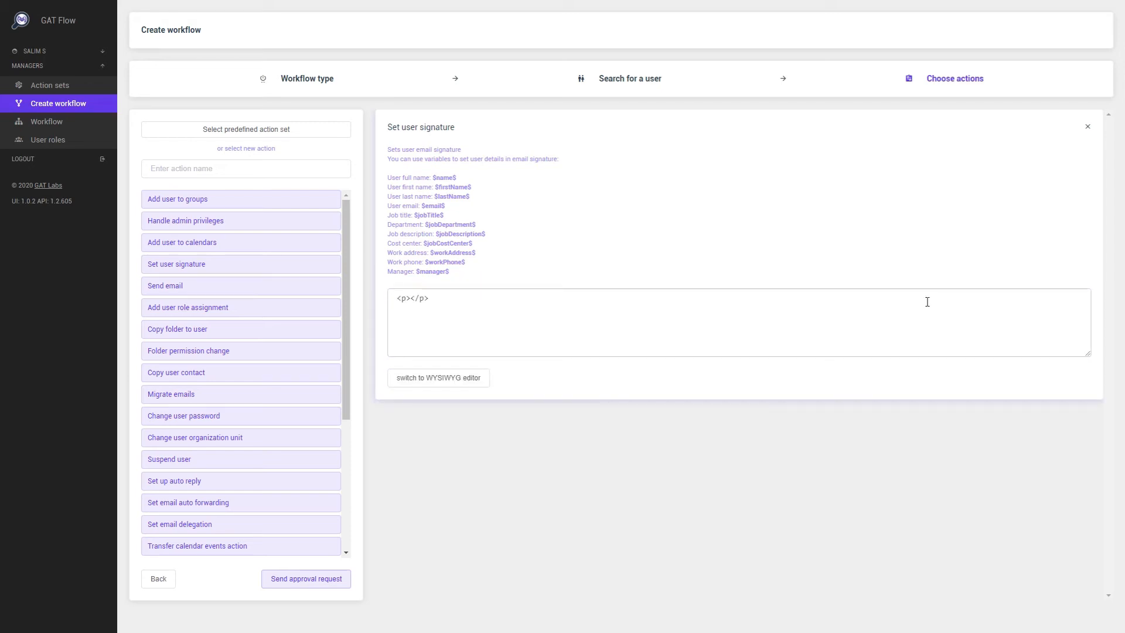
click(438, 377)
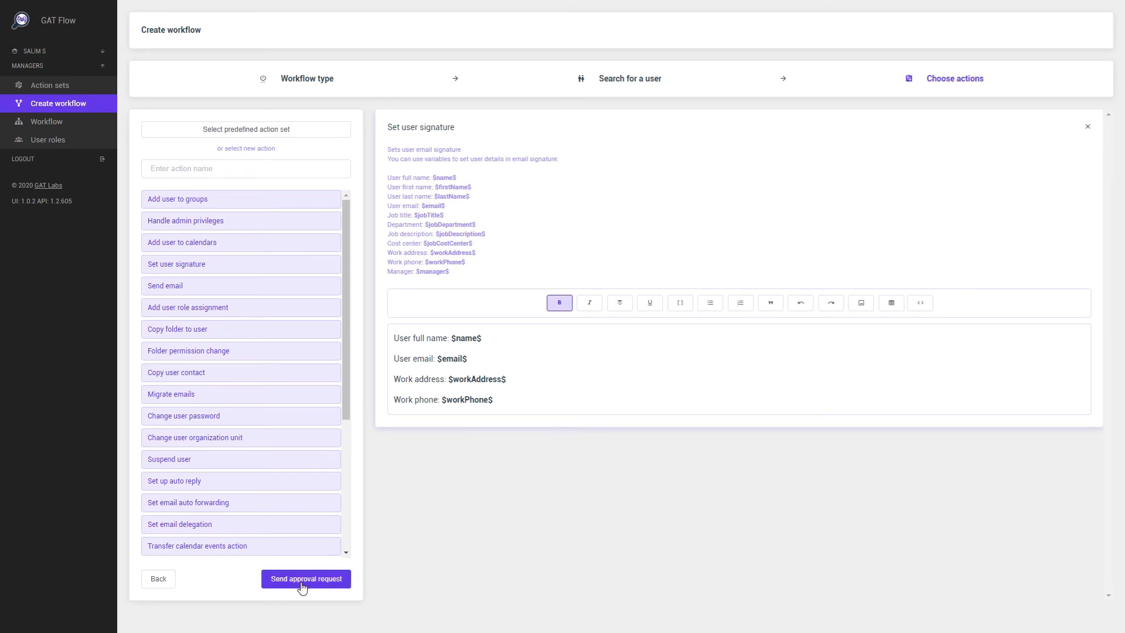
Step: Send the approval request and confirm with Yes
click(305, 578)
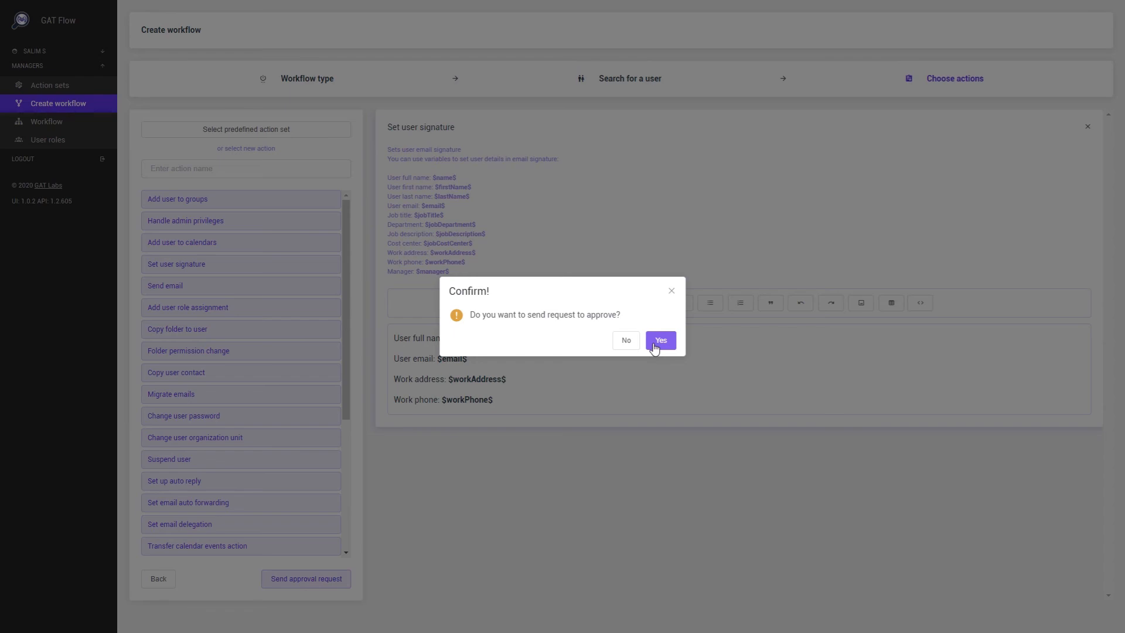
click(659, 339)
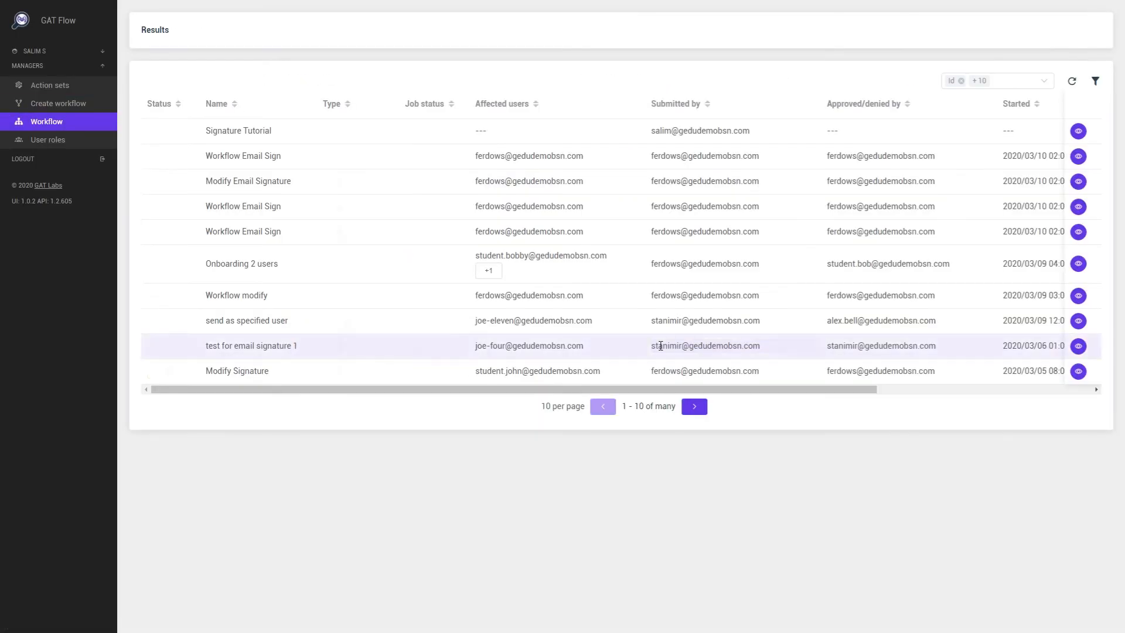